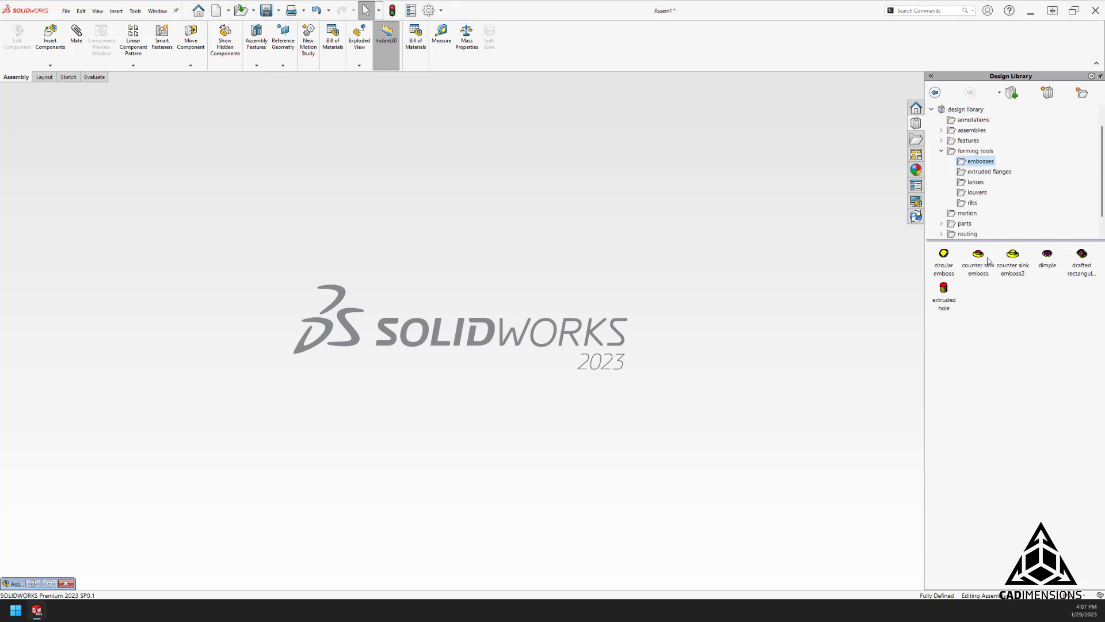
Show the contents of a forming tools subfolder such as louvers.
left_click(977, 192)
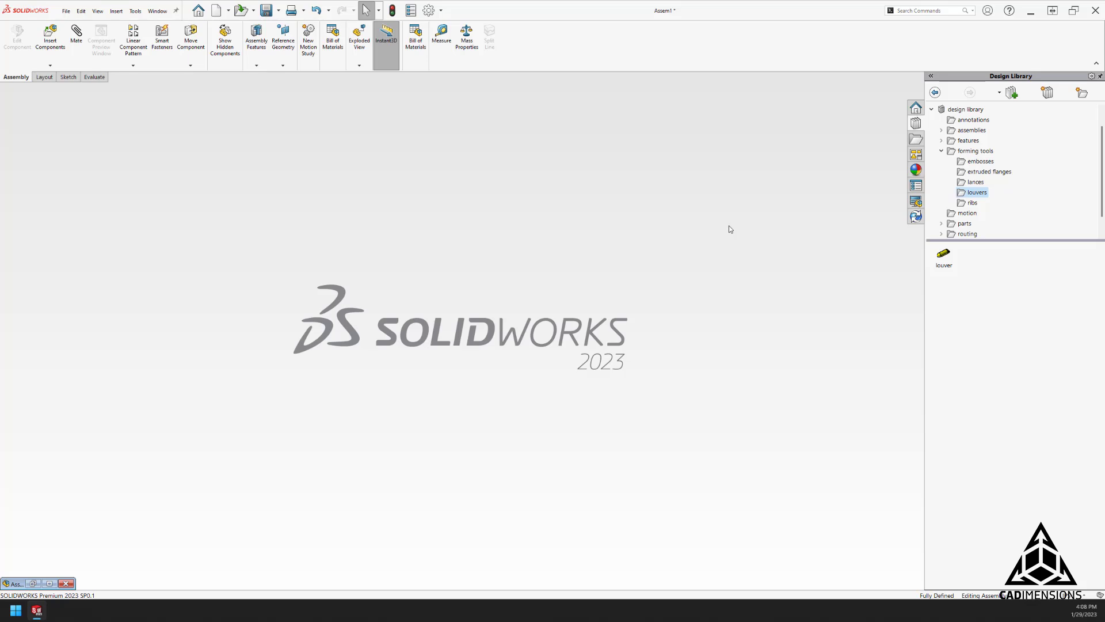
mouse_move(780, 248)
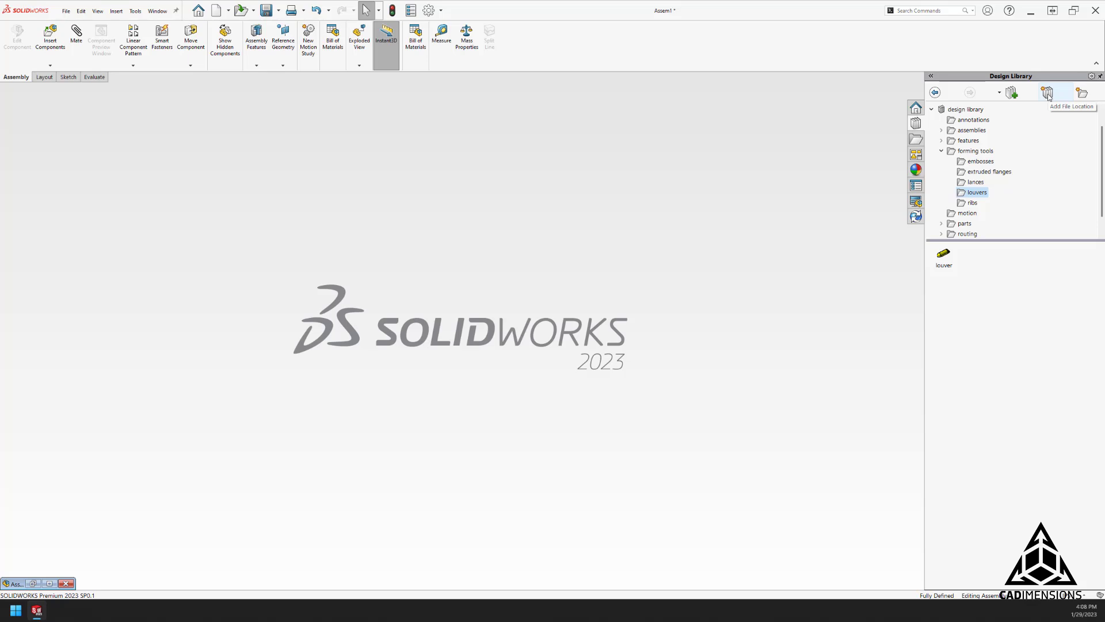
Choose the Parts Library folder in the Choose Folder dialog and confirm it as a new library location.
left_click(1047, 92)
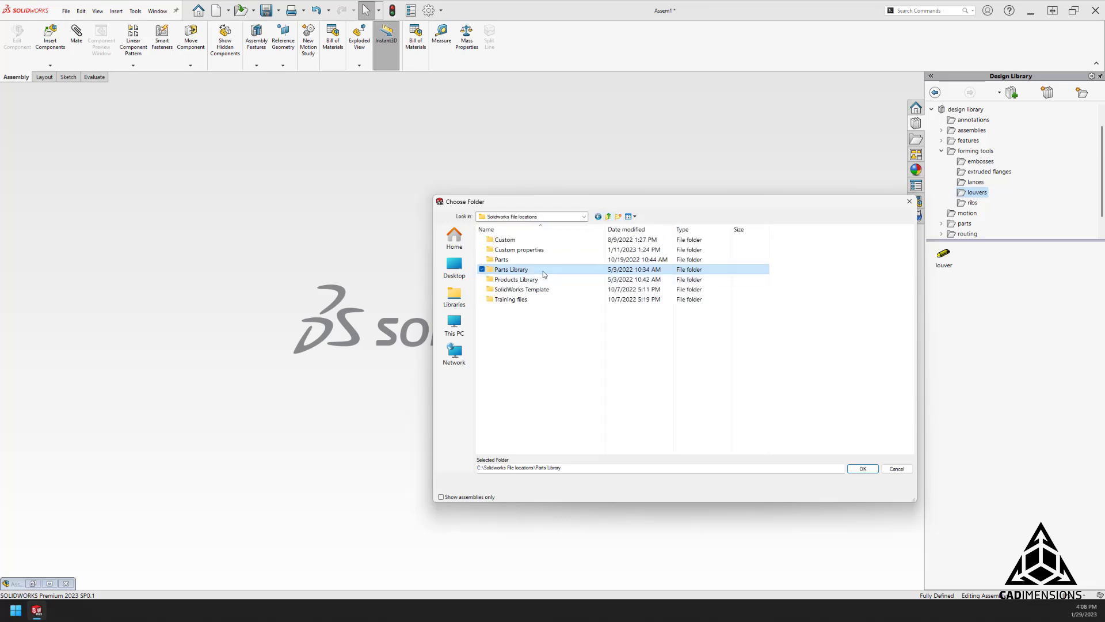
double_click(511, 270)
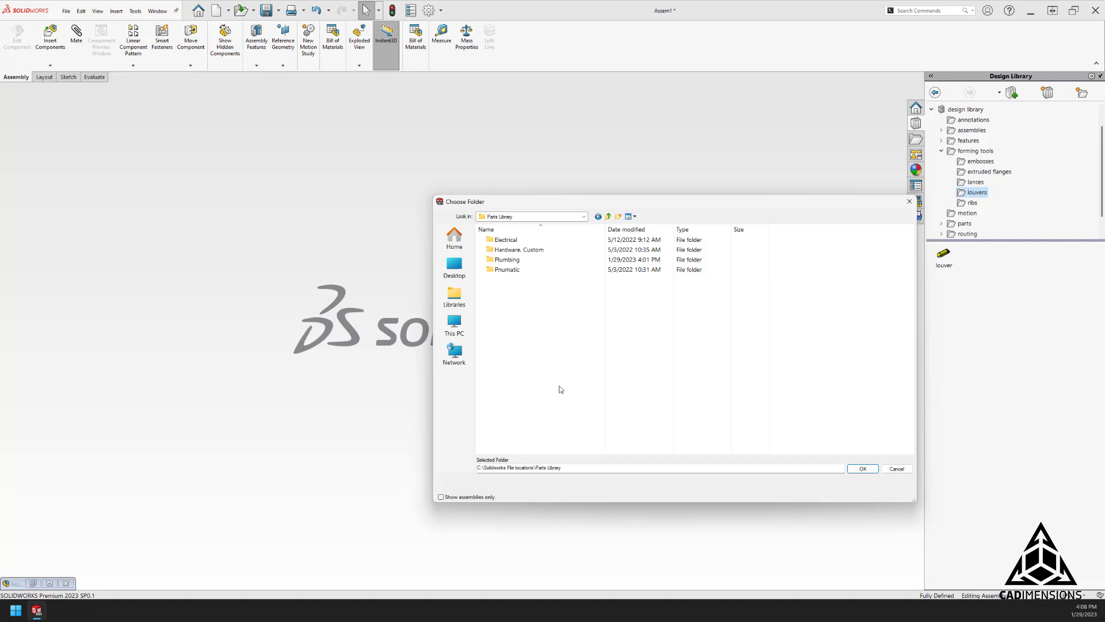
left_click(507, 269)
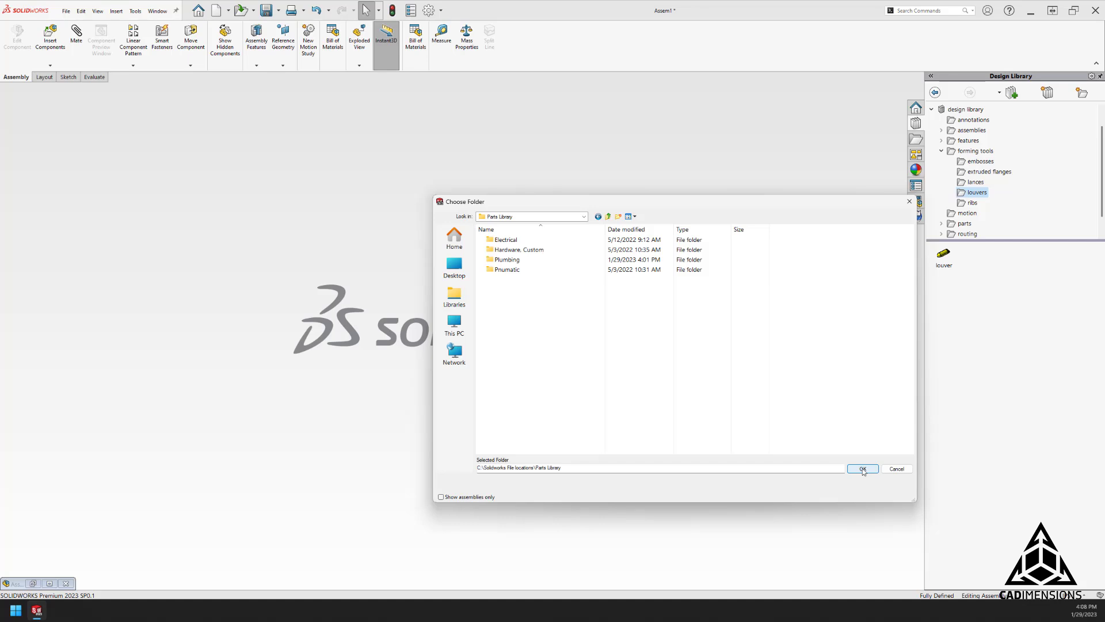
left_click(862, 468)
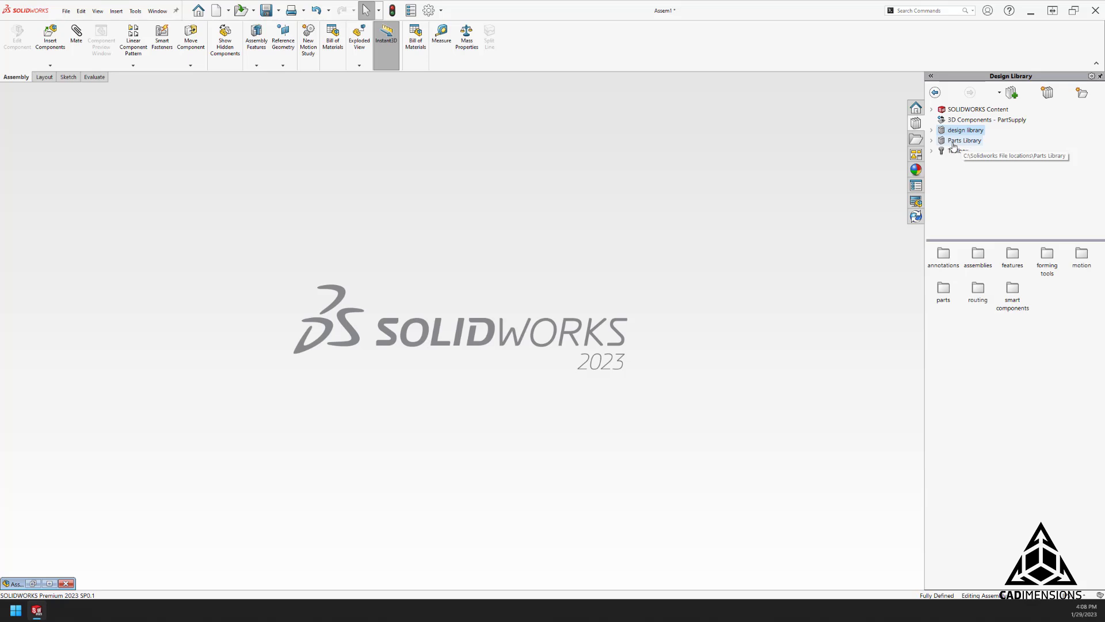
Expand the newly added Parts Library to reach its Plumbing folder.
left_click(931, 140)
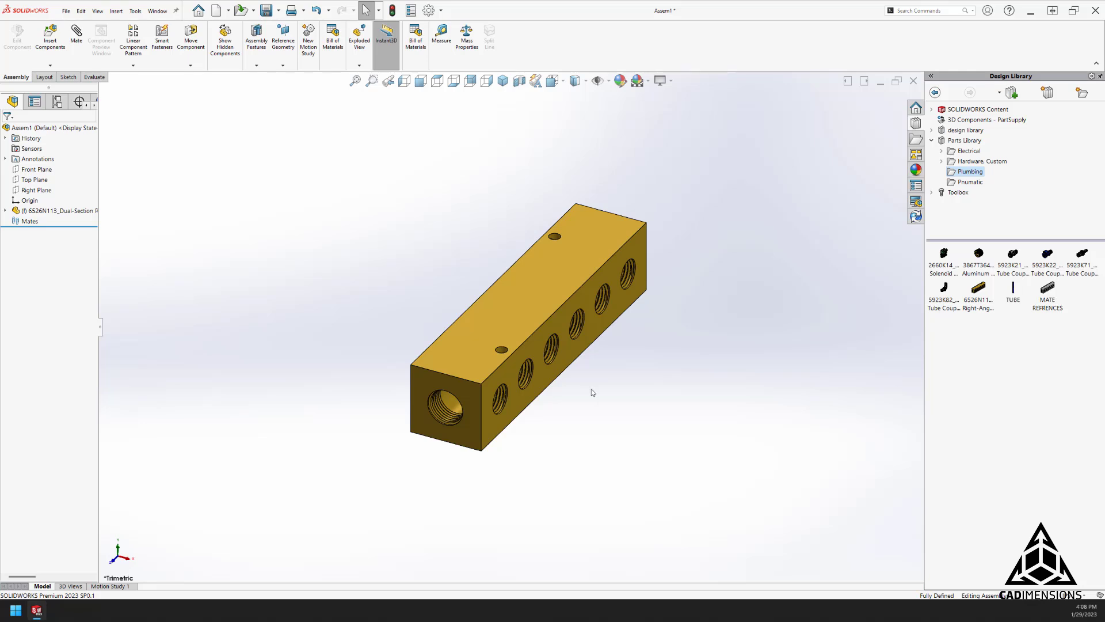
mouse_move(591, 396)
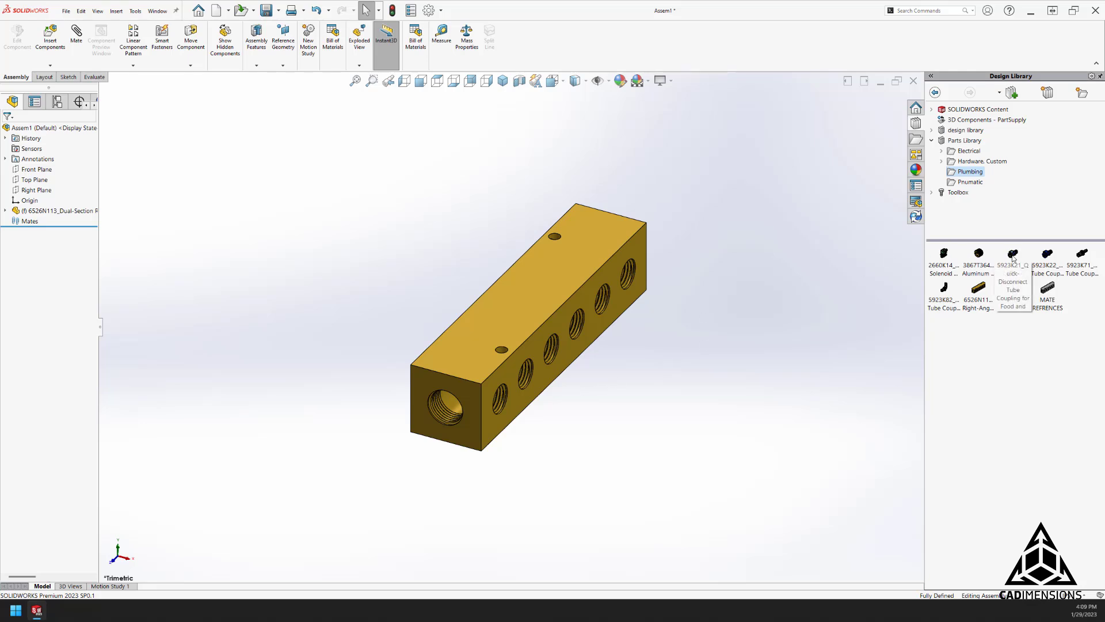
mouse_move(1012, 256)
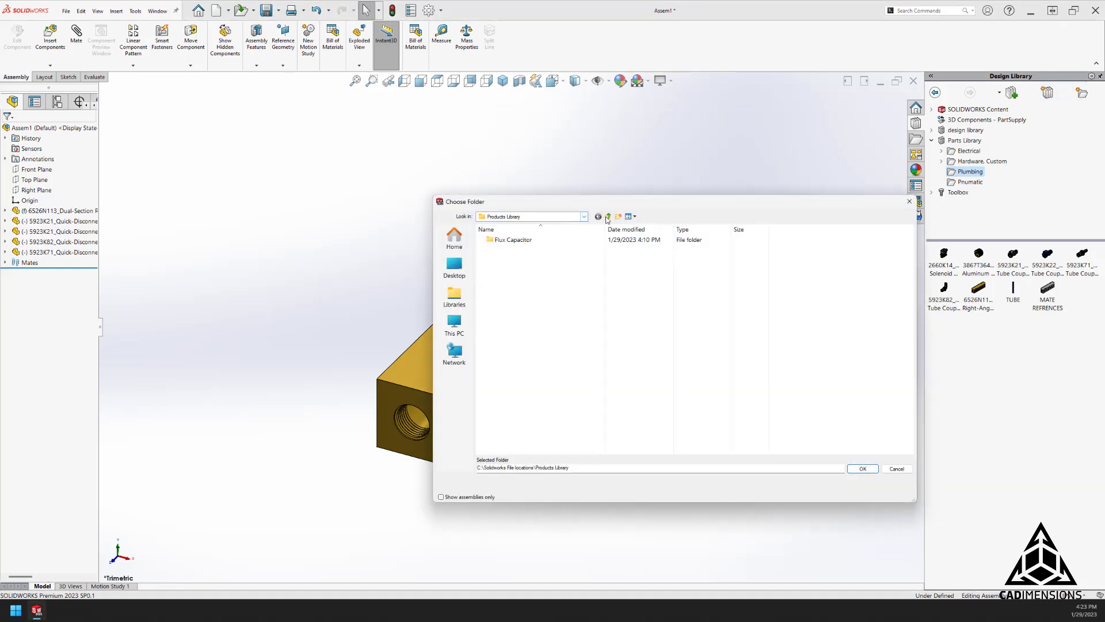
Confirm Products Library as a new Design Library location and show its contents.
left_click(607, 216)
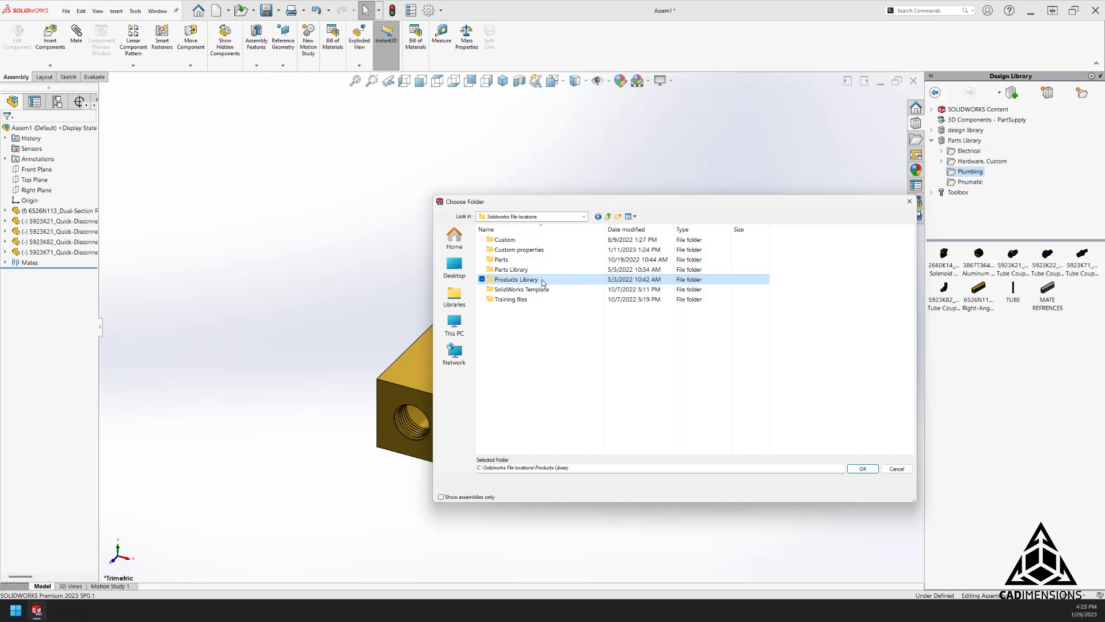
mouse_move(763, 451)
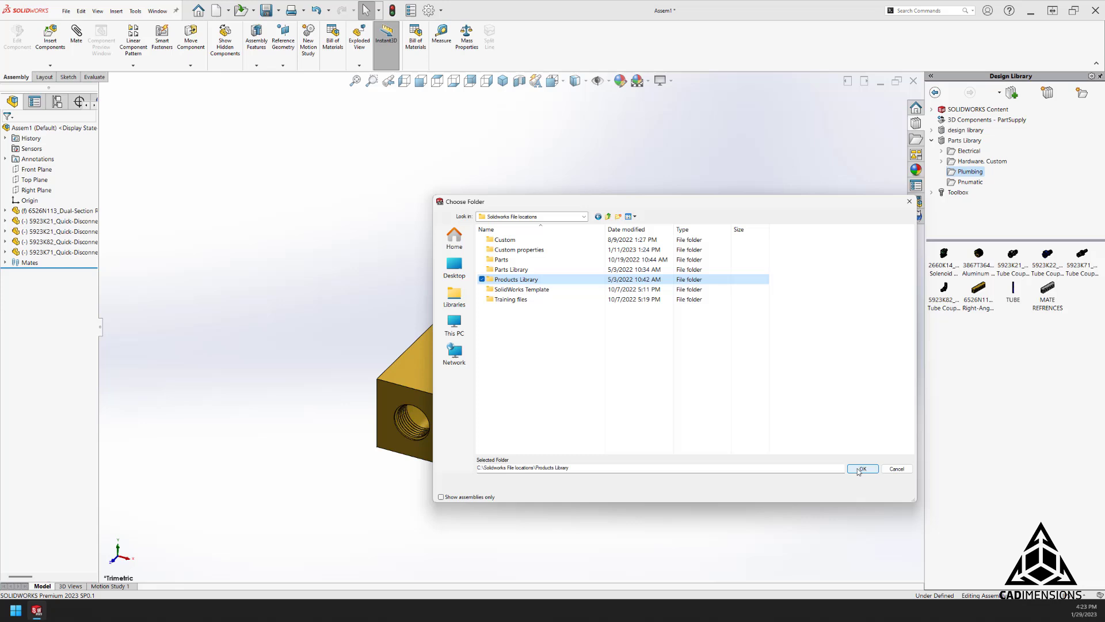
left_click(861, 469)
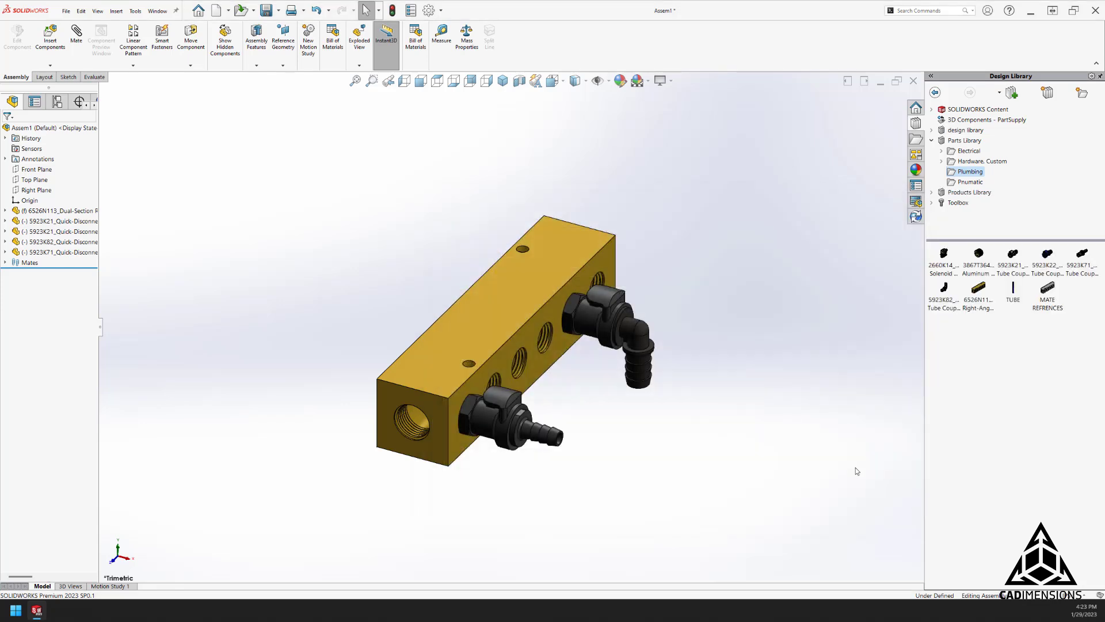
mouse_move(969, 193)
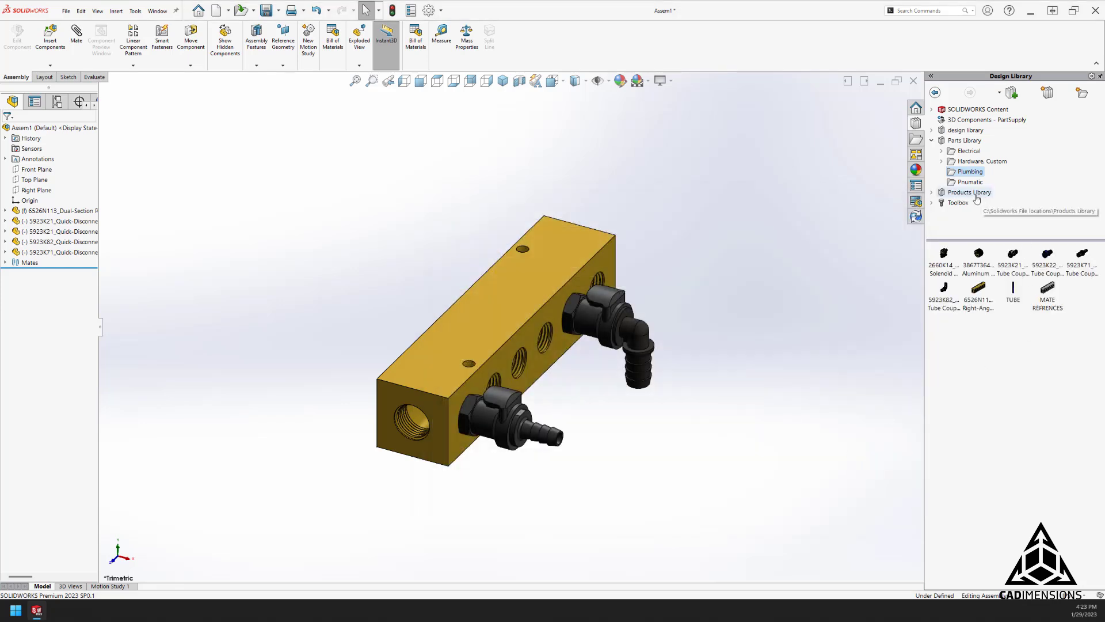
left_click(970, 192)
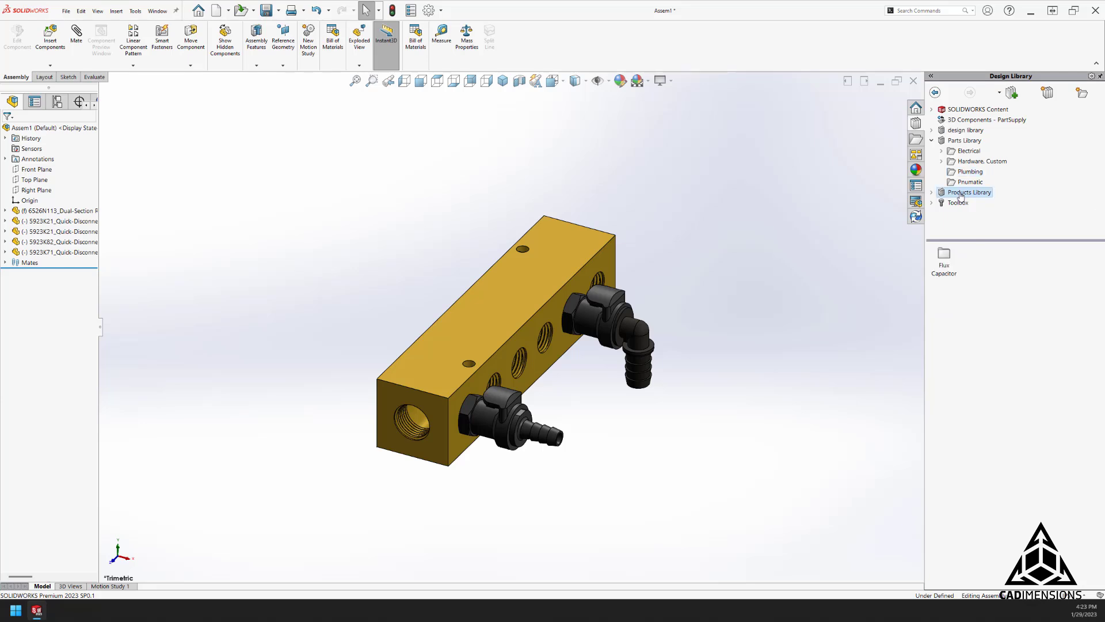
Set Products Library to an Assemblies Folder and apply the setting to all subfolders.
right_click(969, 192)
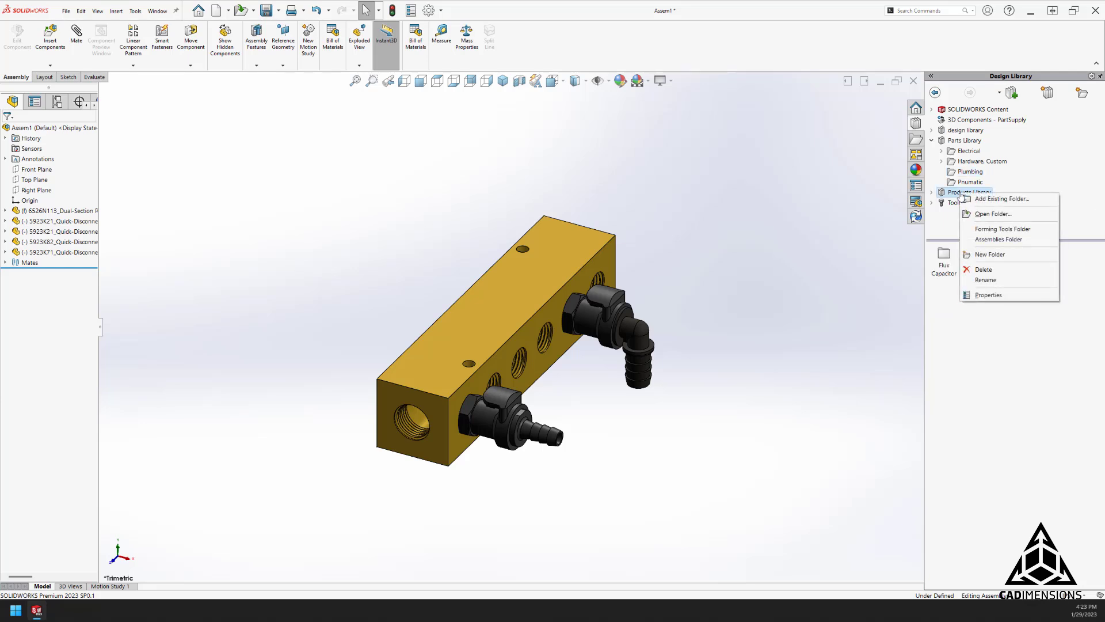
mouse_move(1006, 247)
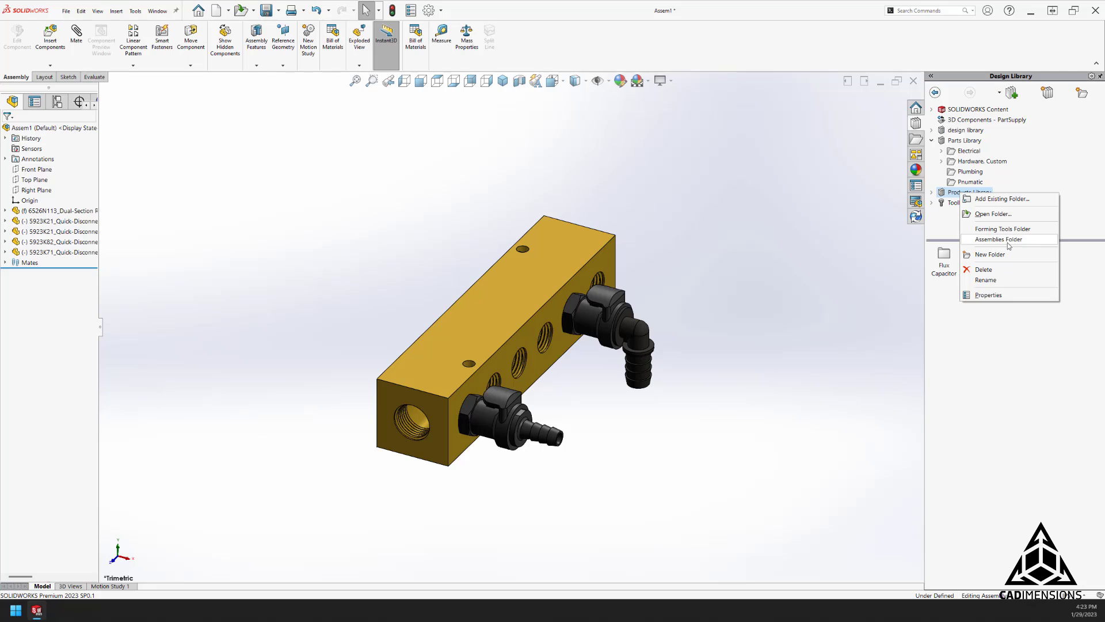
left_click(997, 240)
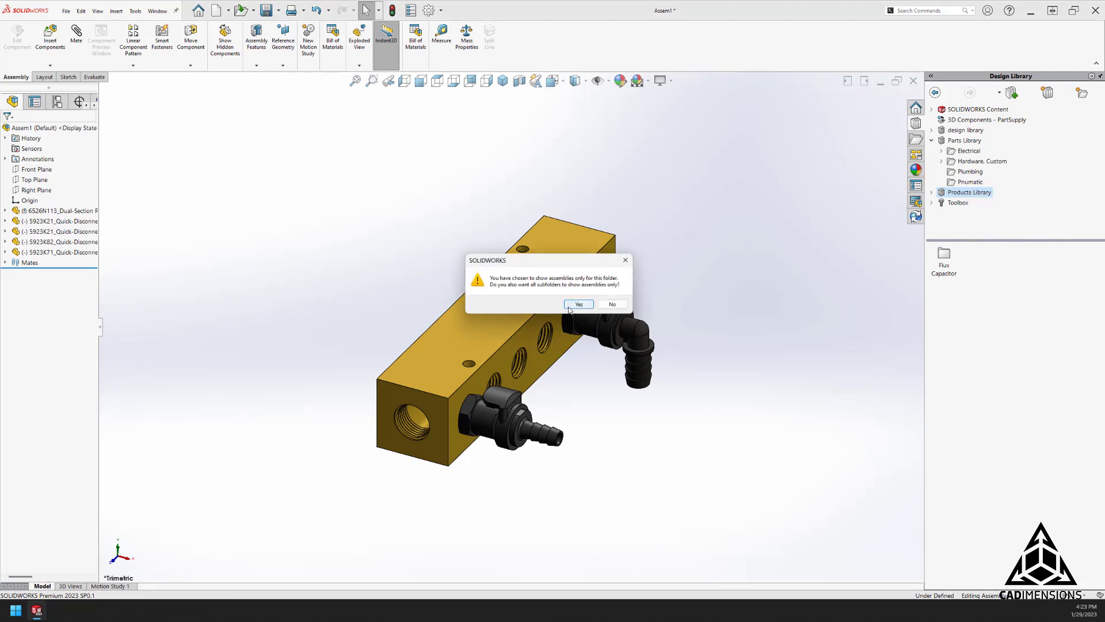
left_click(579, 304)
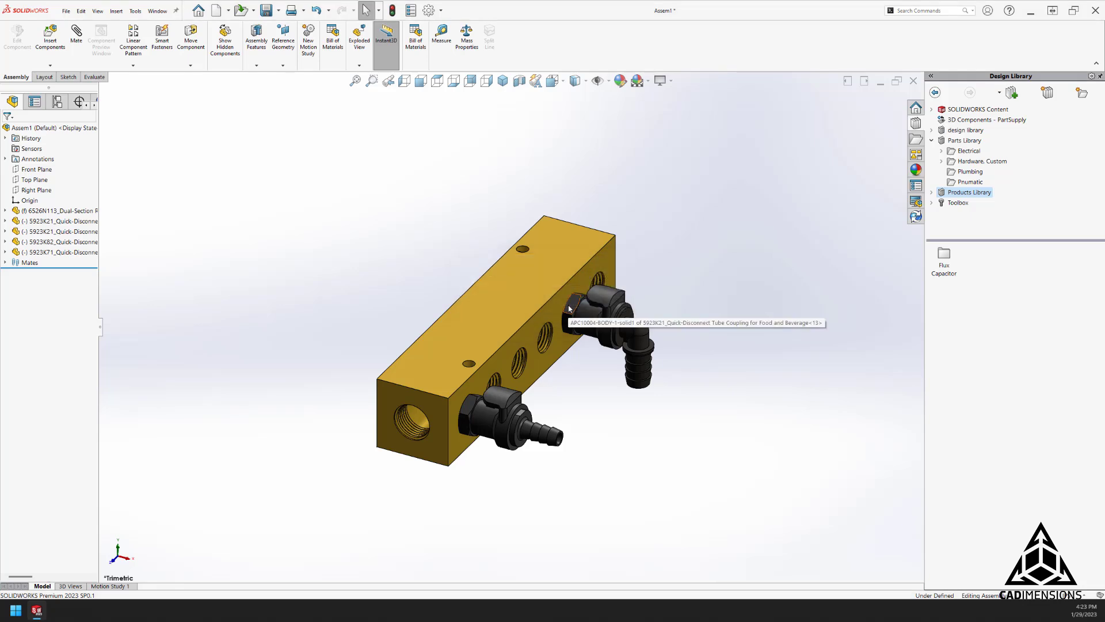
mouse_move(948, 263)
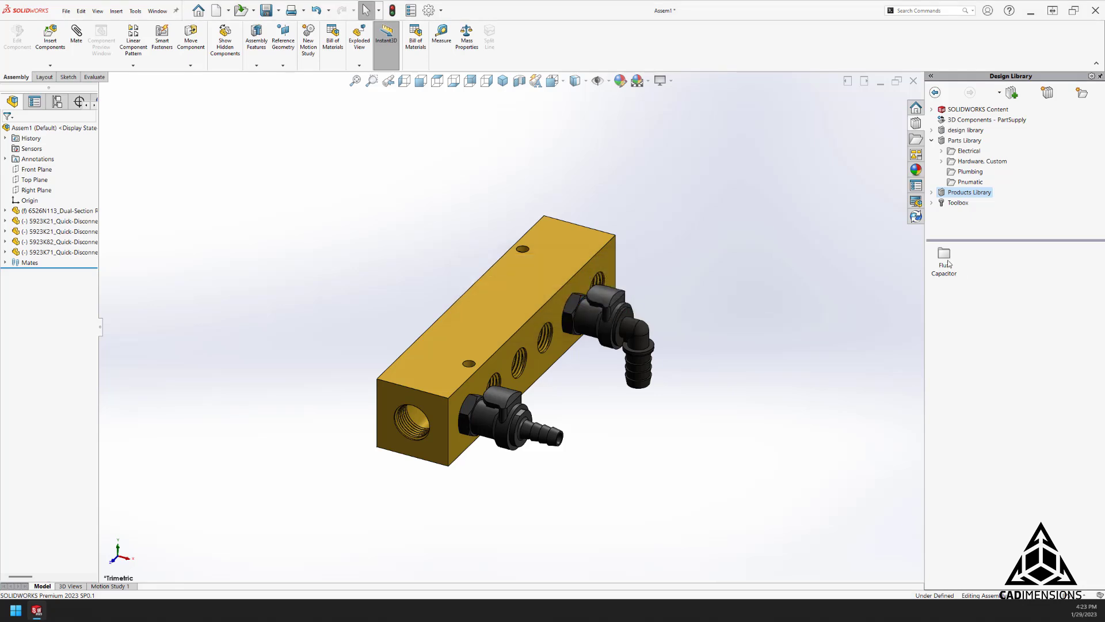
Show the Flux Capacitor folder's assemblies, including the 88-3021 terminal block.
left_click(944, 262)
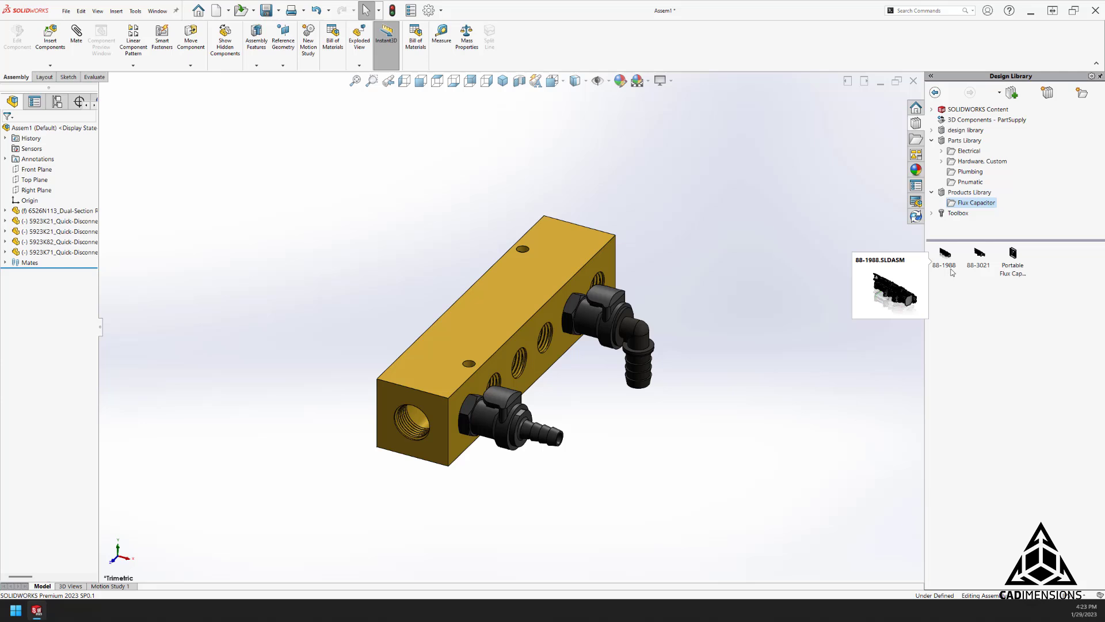
mouse_move(965, 318)
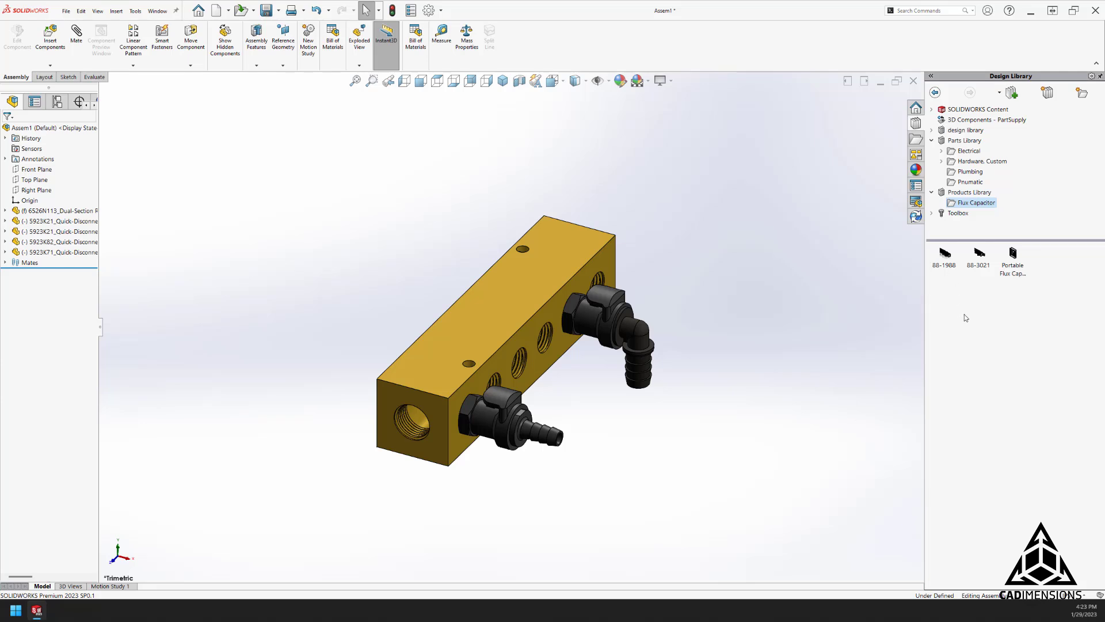
mouse_move(1044, 269)
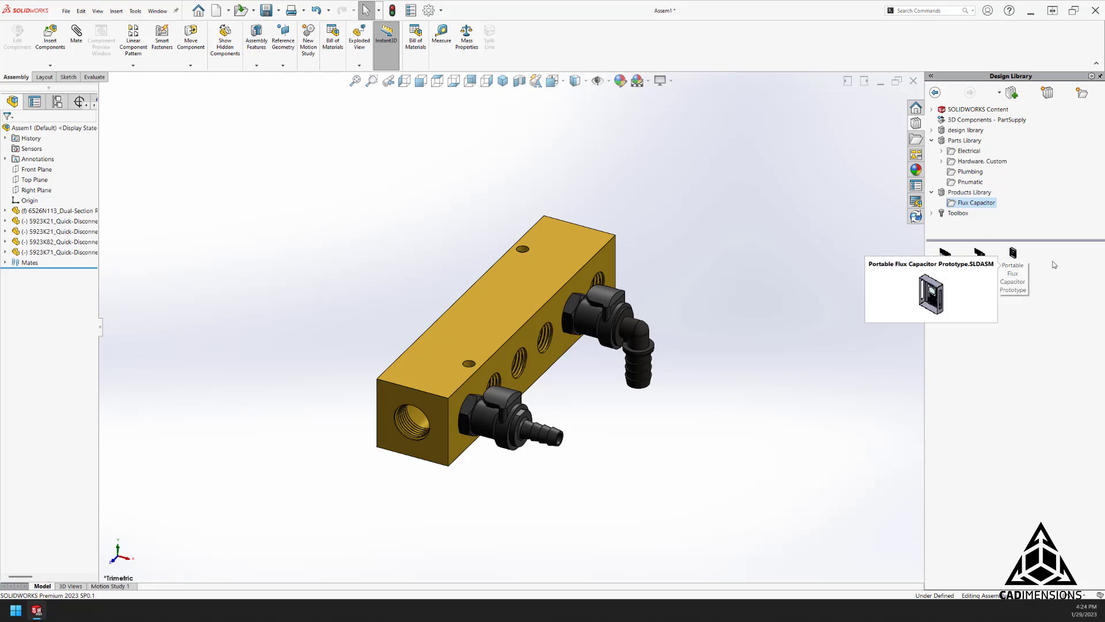
mouse_move(1002, 368)
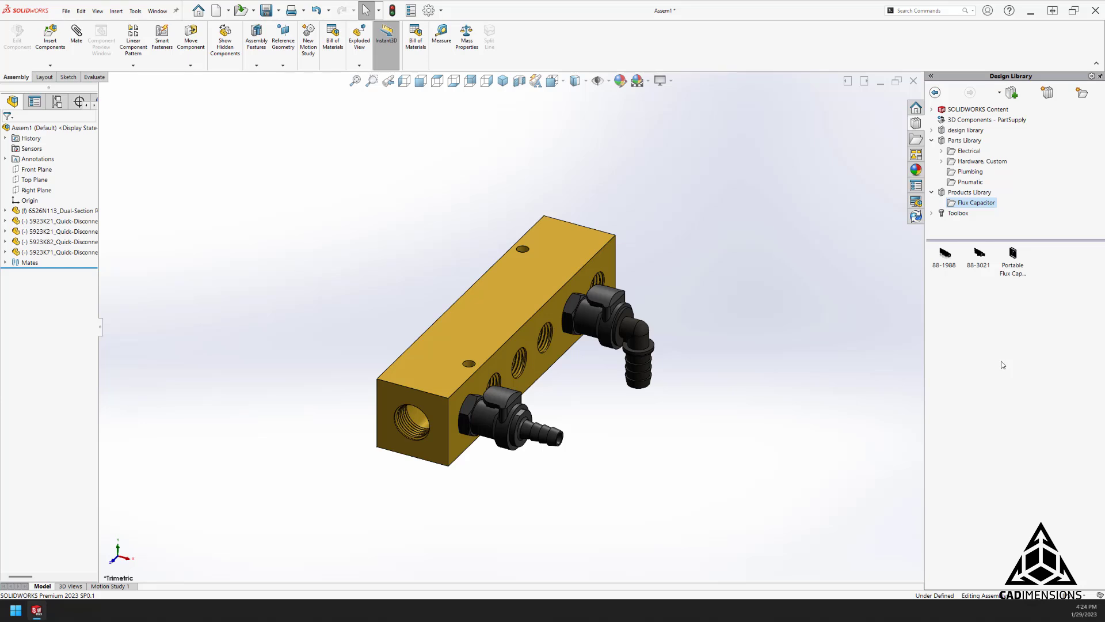
mouse_move(986, 274)
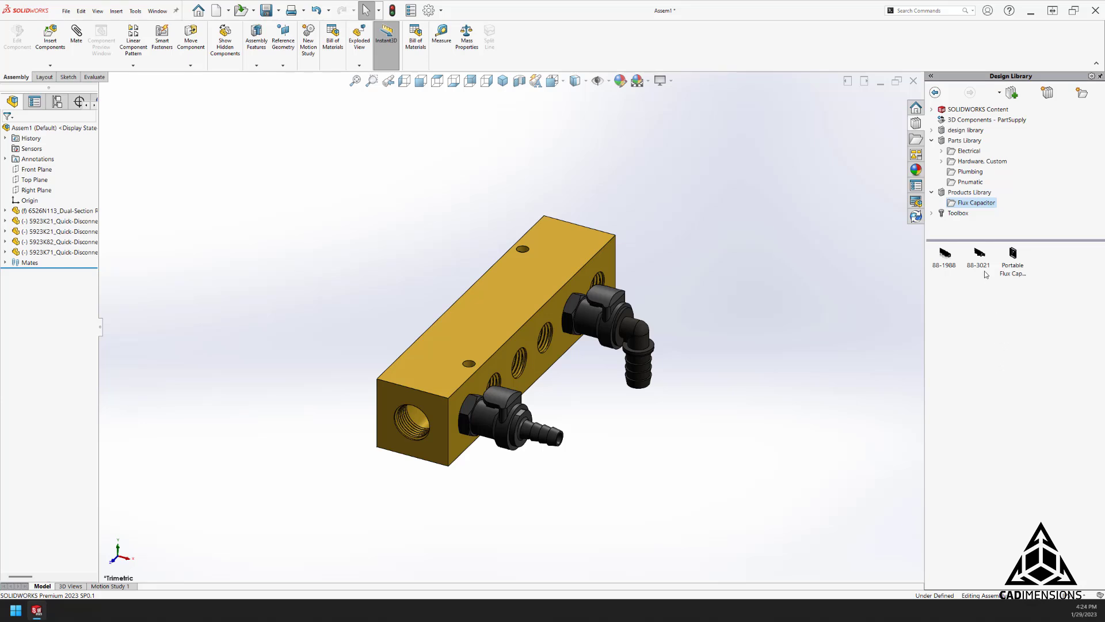
mouse_move(979, 255)
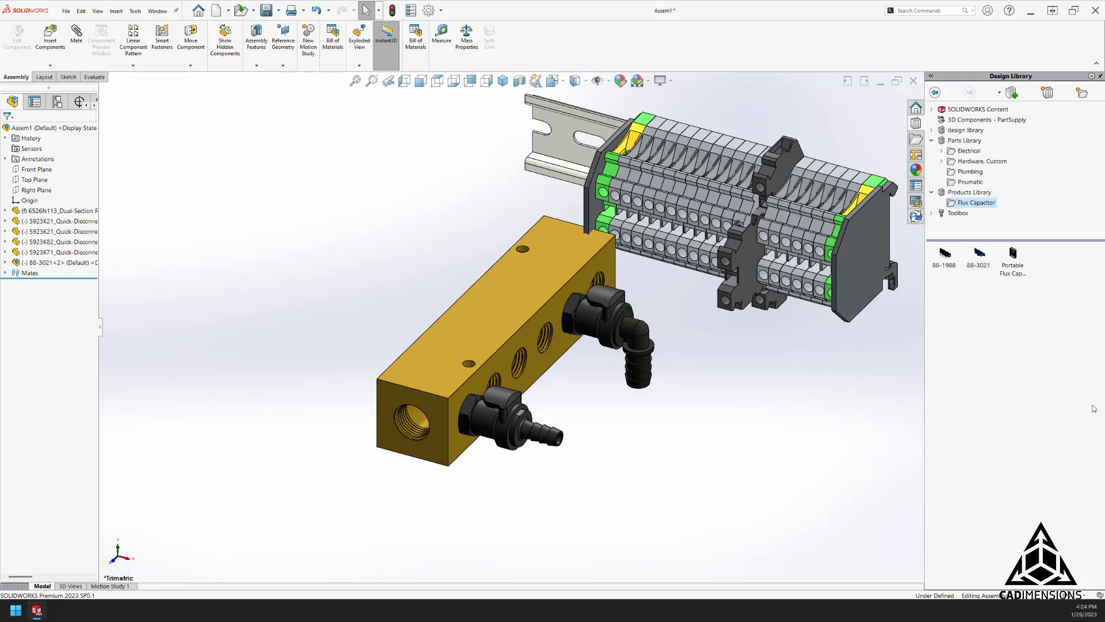
mouse_move(381, 561)
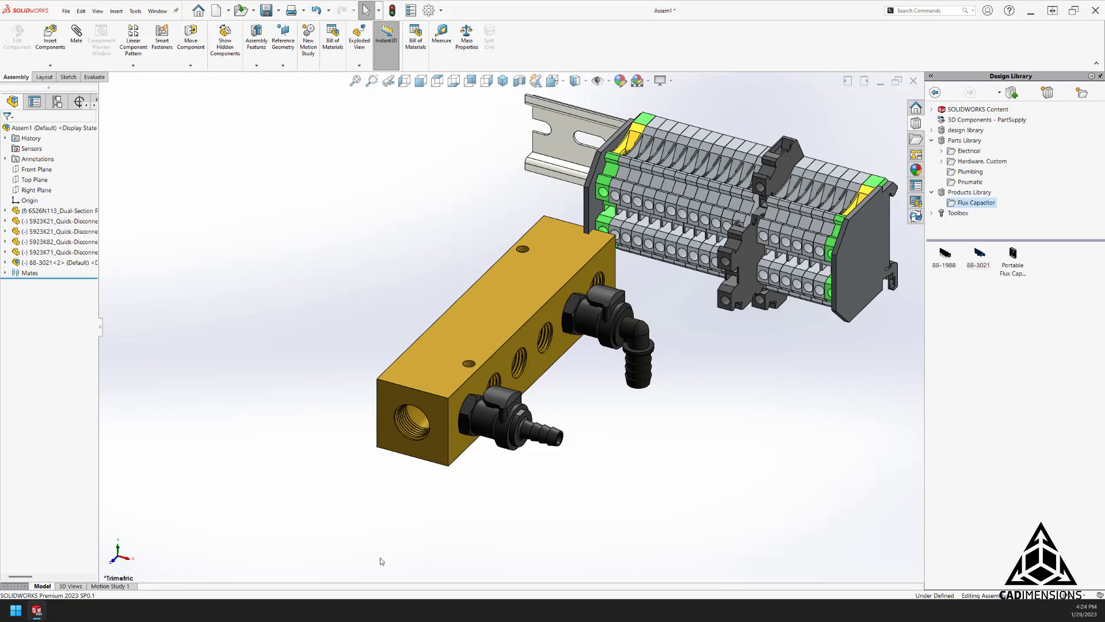